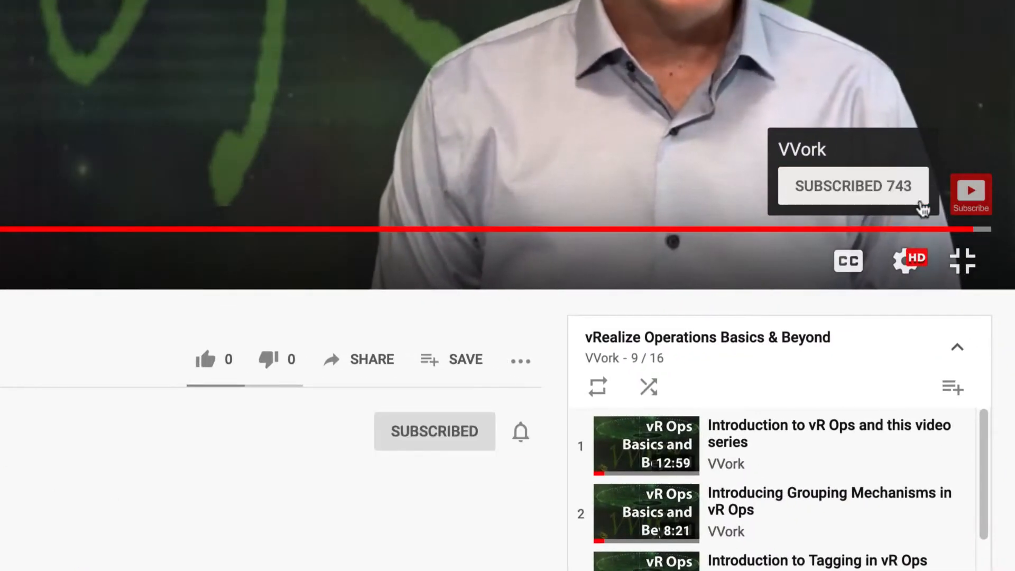
Switch from the YouTube video to the Orchestrator tab listing the workflow runs
click(520, 432)
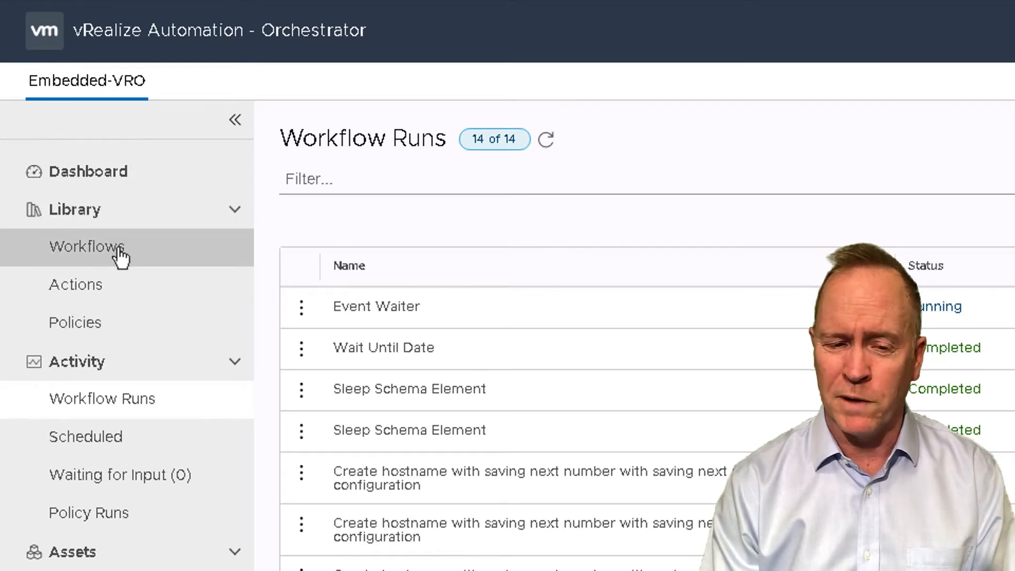
Create a new workflow named Event Sender from the workflows library
click(87, 245)
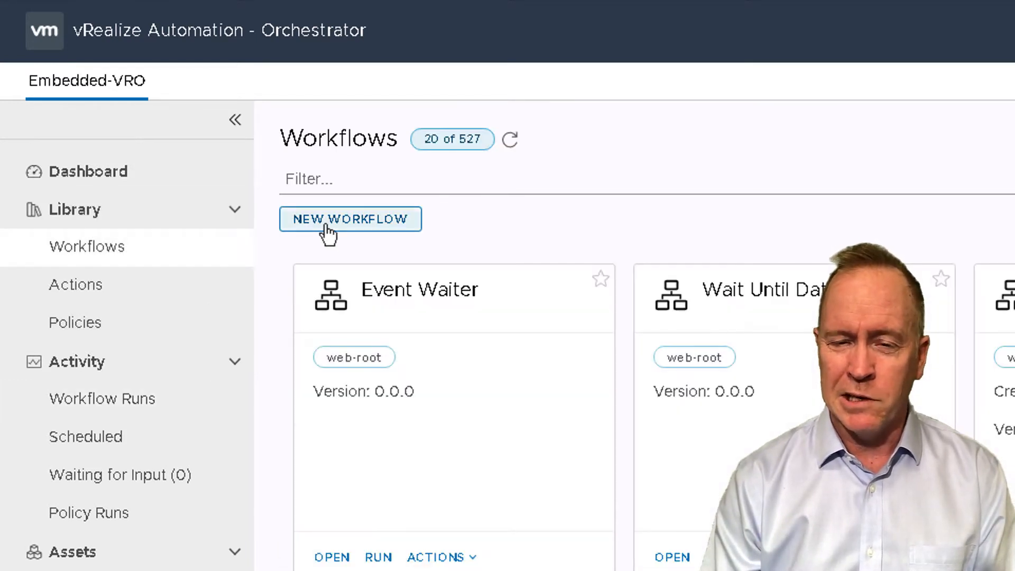
click(350, 219)
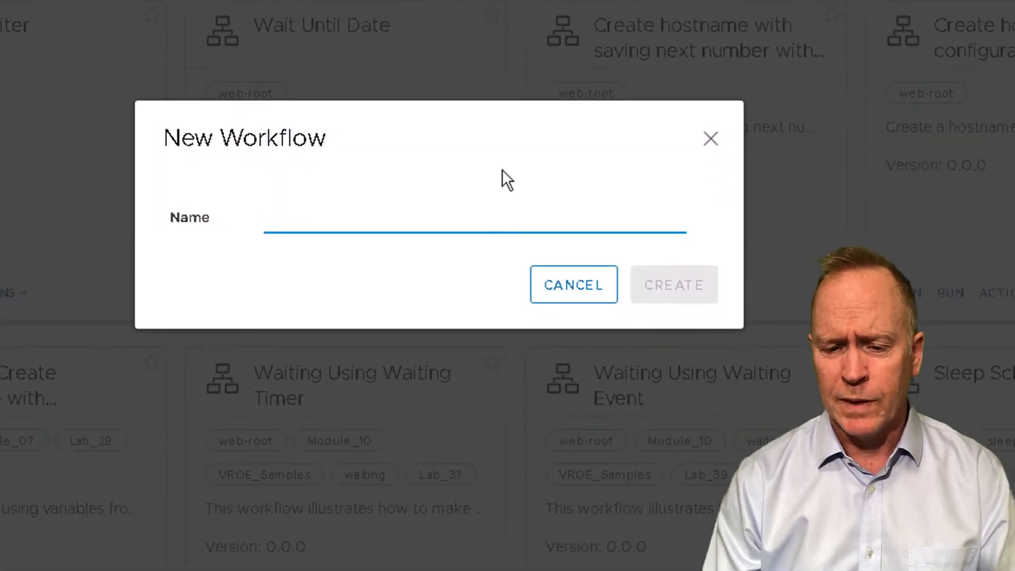
text(Event Sender)
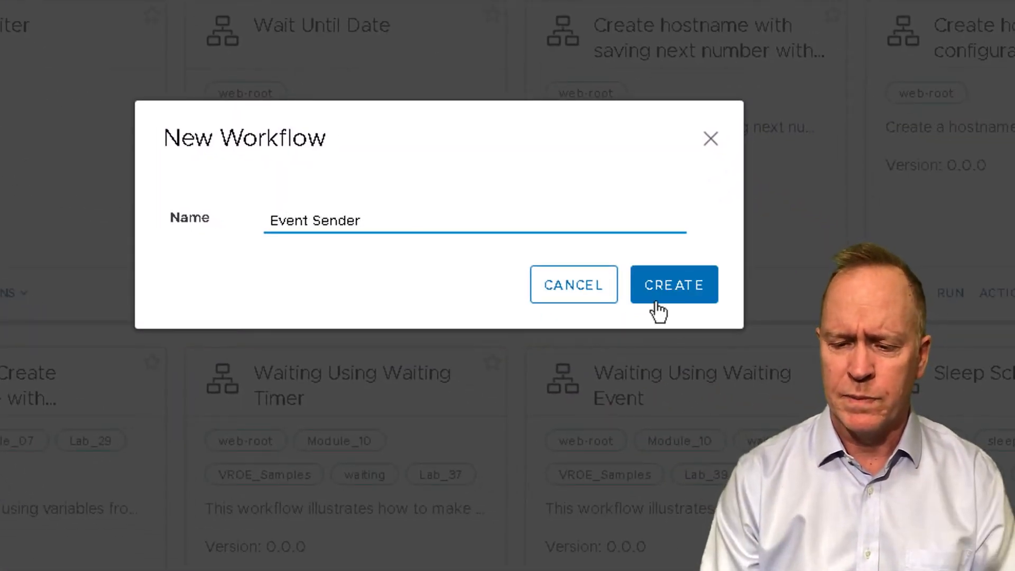
click(673, 285)
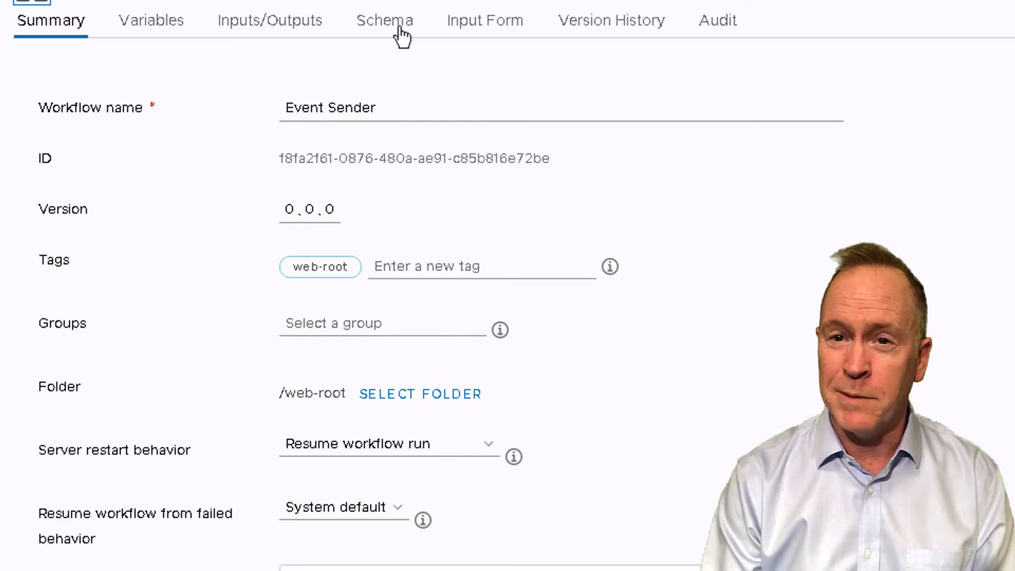
In the Schema, locate the Basic group's Send custom event element to add it to the flow
click(384, 20)
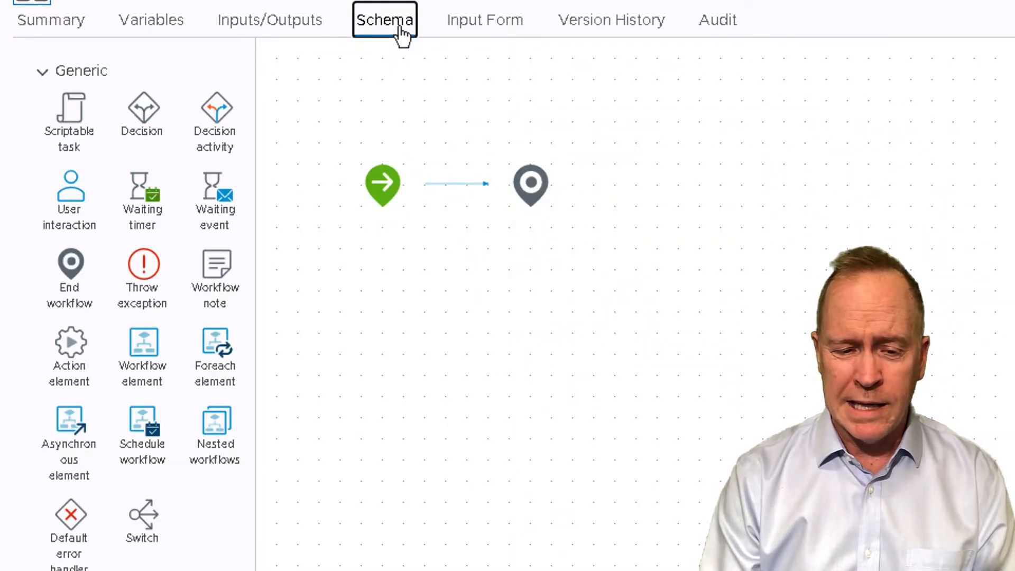
scroll(down, 3)
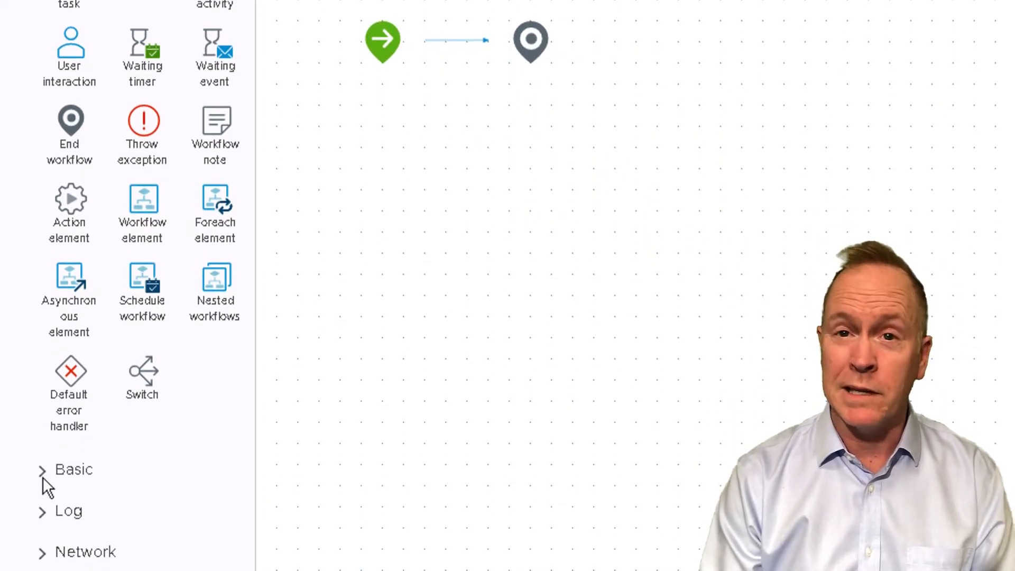
click(72, 469)
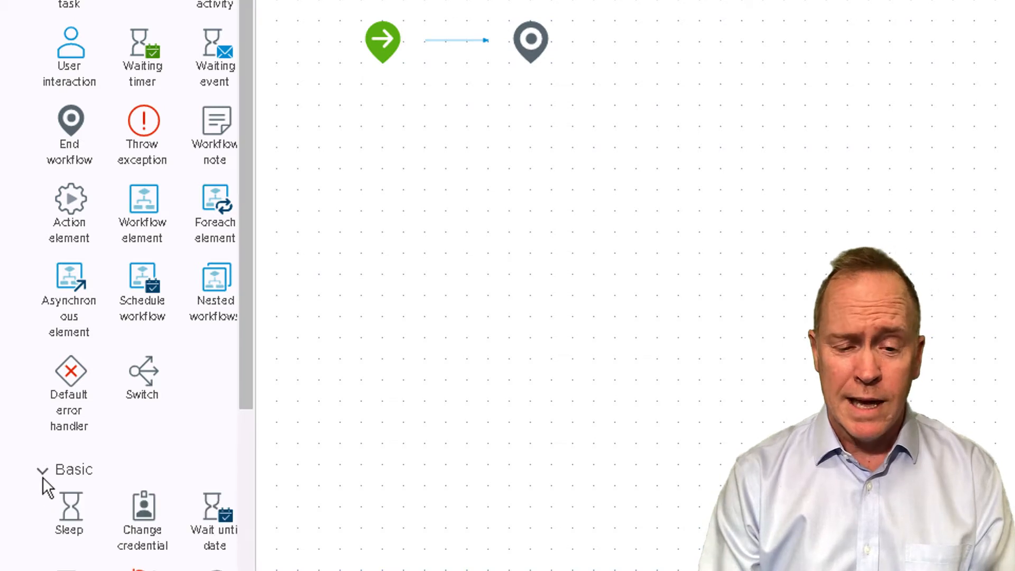
scroll(down, 3)
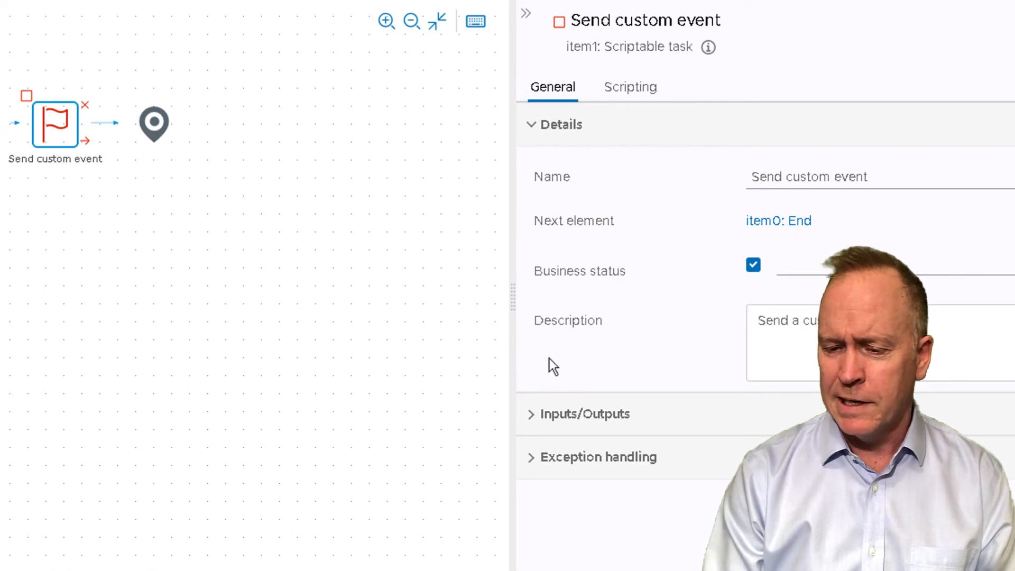
Expand the Send custom event step's Inputs/Outputs to reveal the unbound eventName string input
click(583, 413)
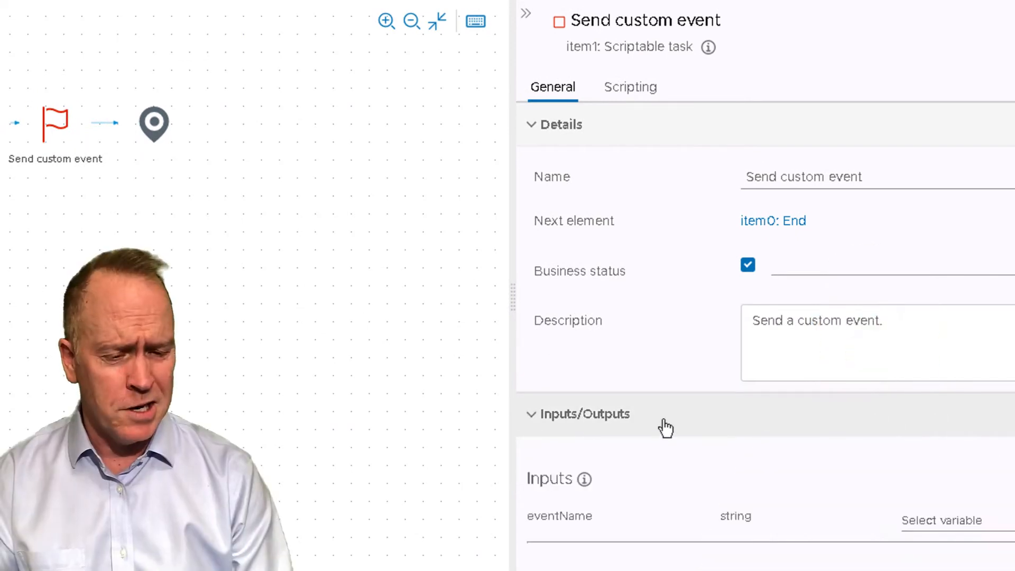
scroll(down, 3)
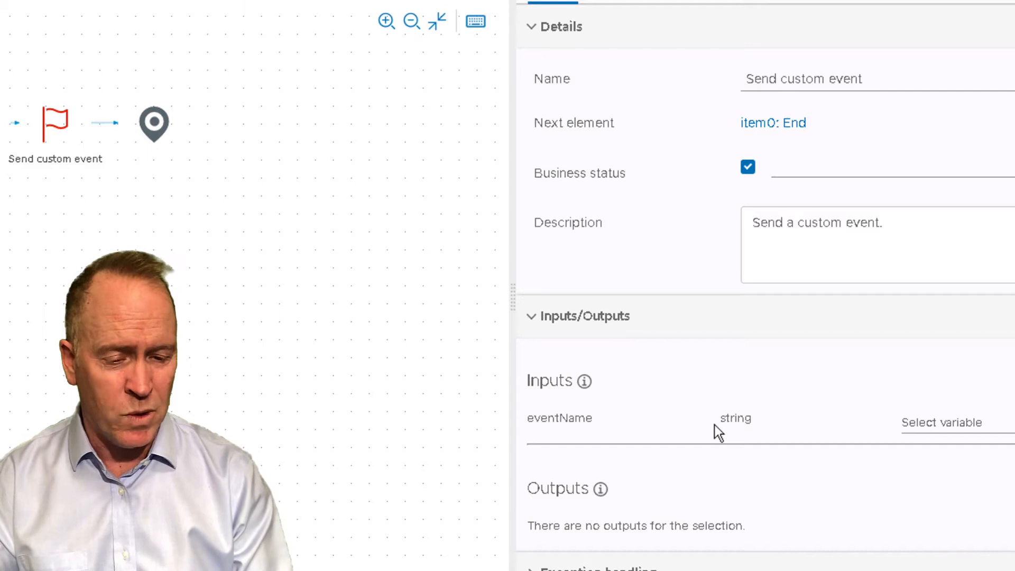
mouse_move(547, 454)
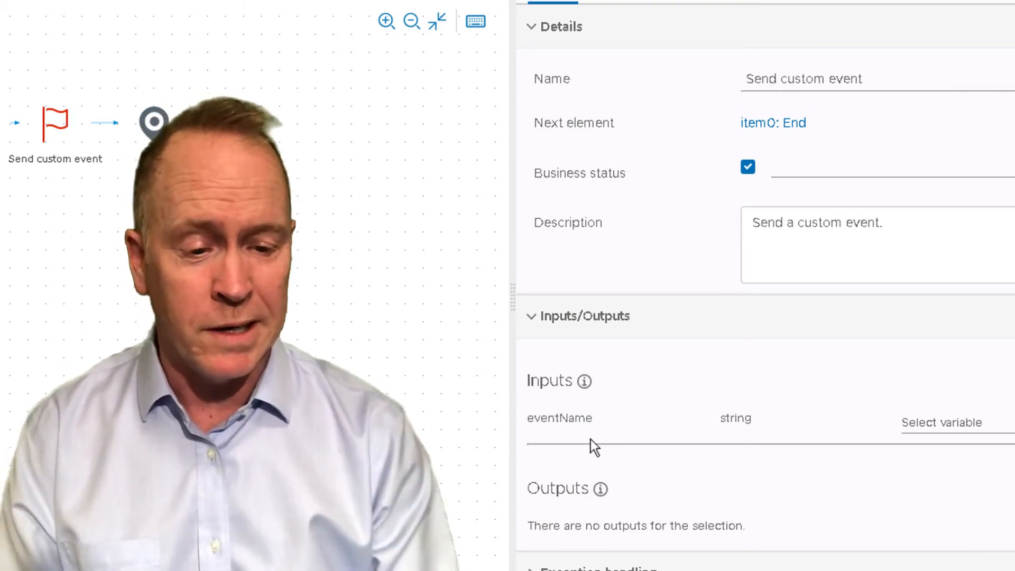
mouse_move(601, 436)
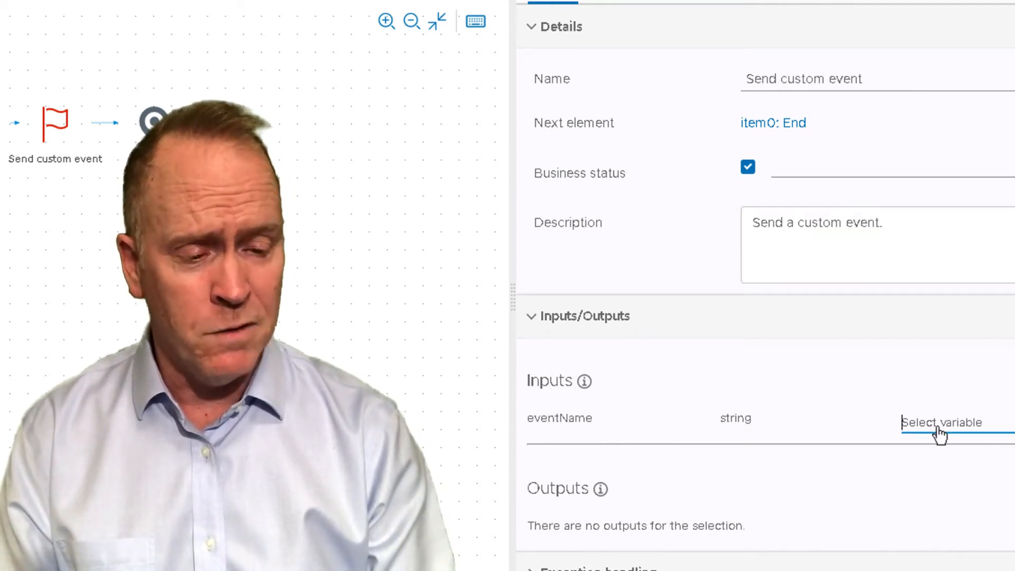
Create a new variable for eventName described as 'The event that we're sending'
click(940, 422)
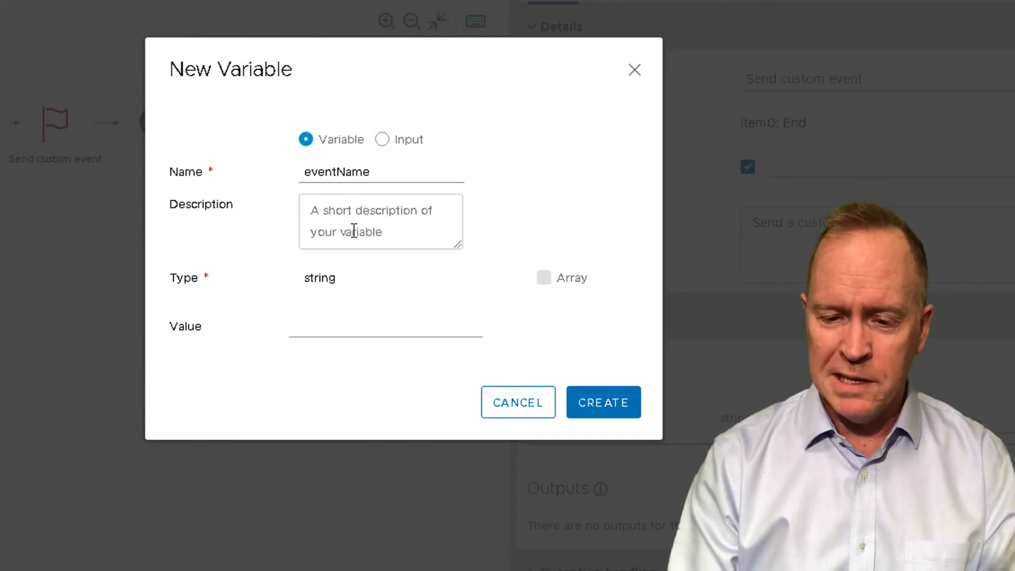
click(380, 221)
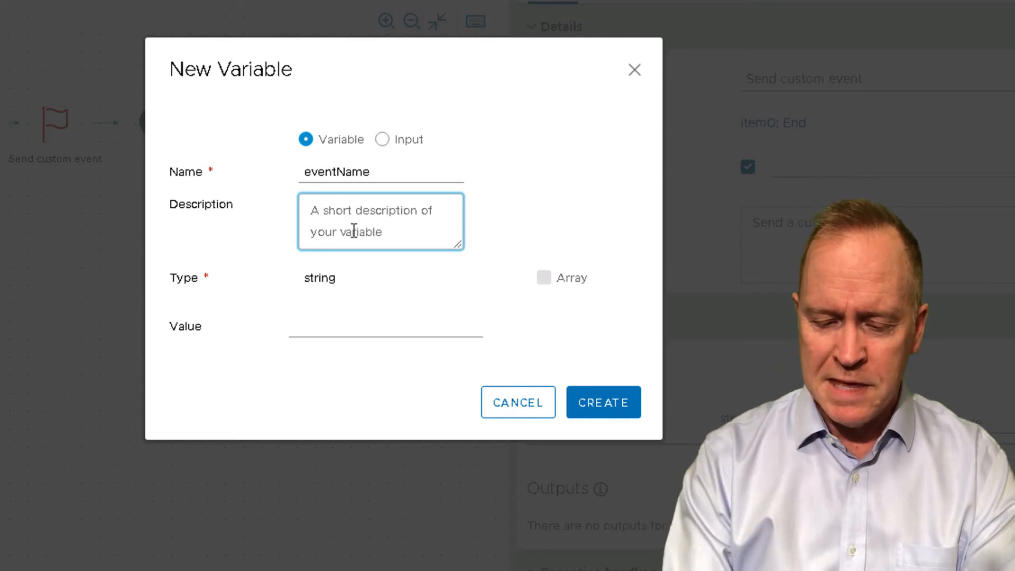
text(The event)
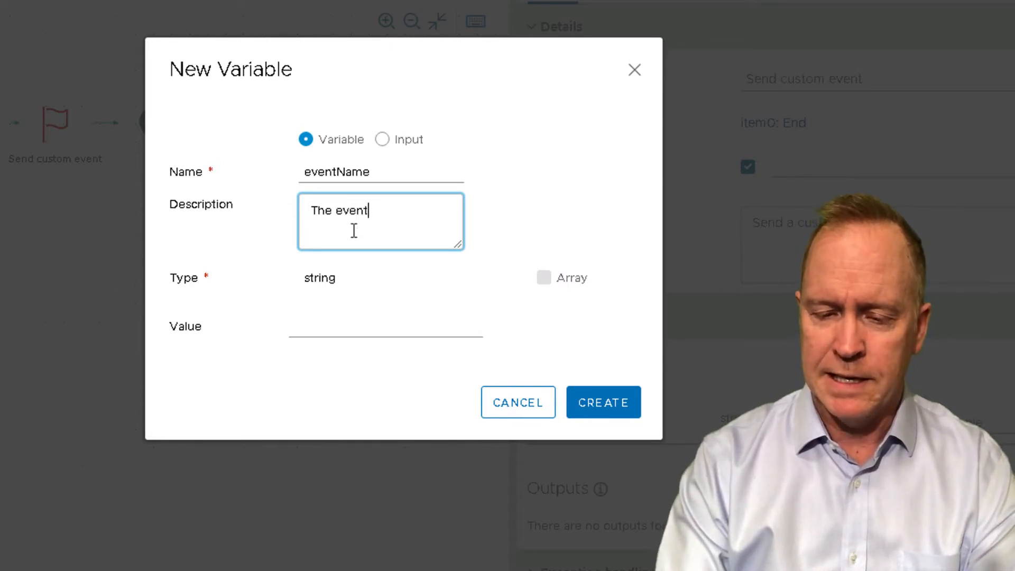
text(that we're)
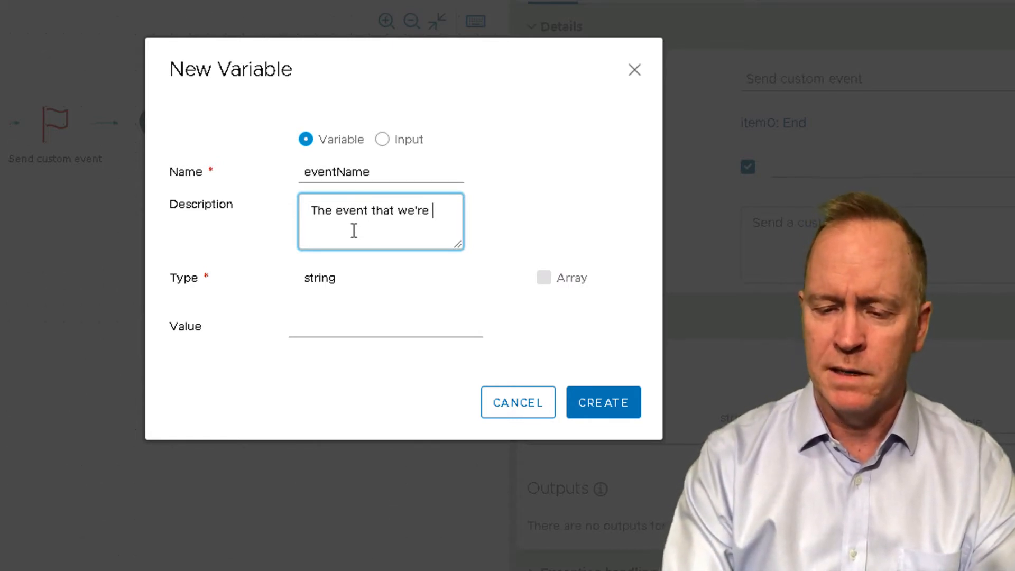
text(sending)
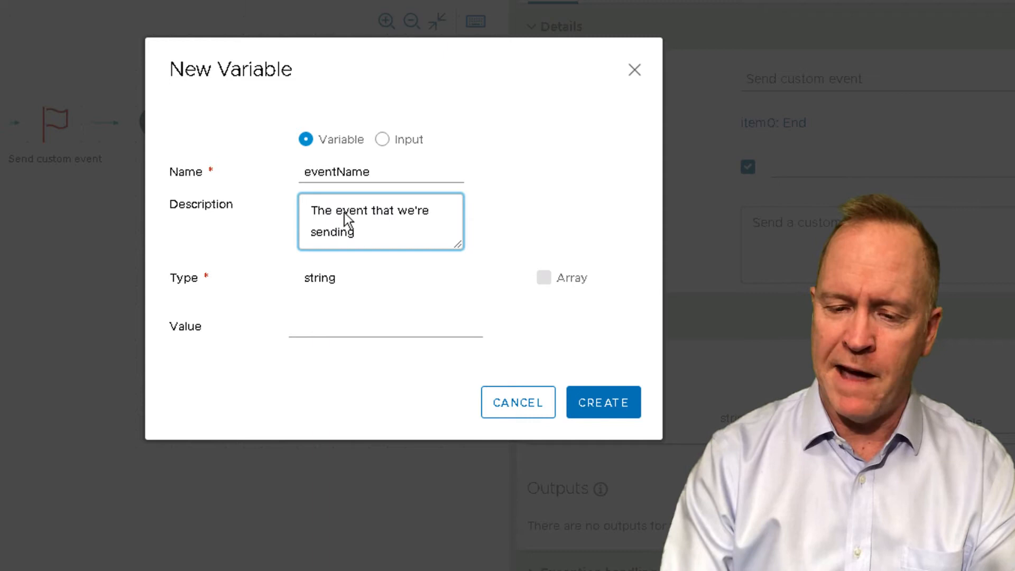
mouse_move(366, 379)
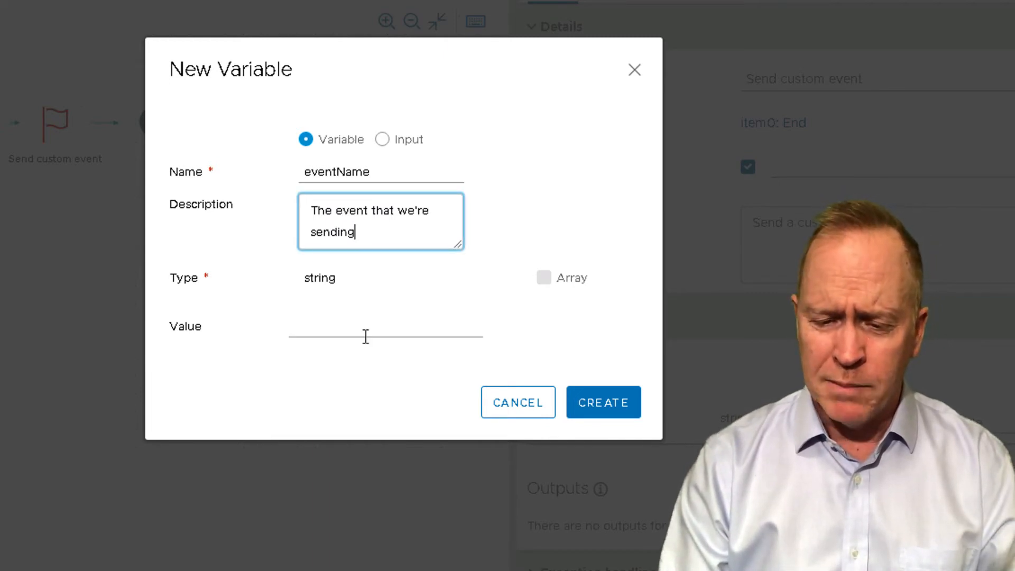
Give the eventName variable the value 'Blah blah blah' and create it
click(386, 336)
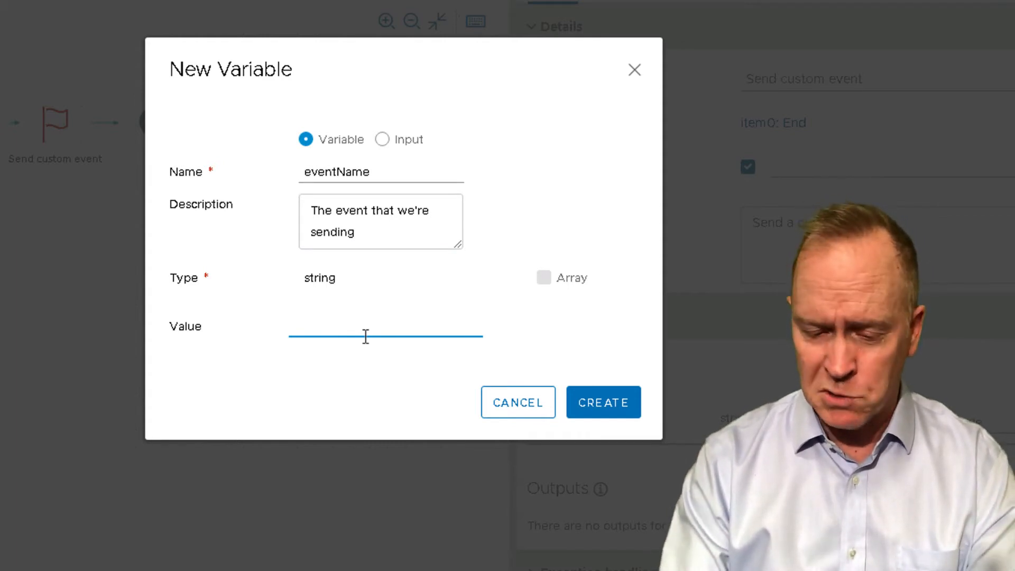
text(Blah)
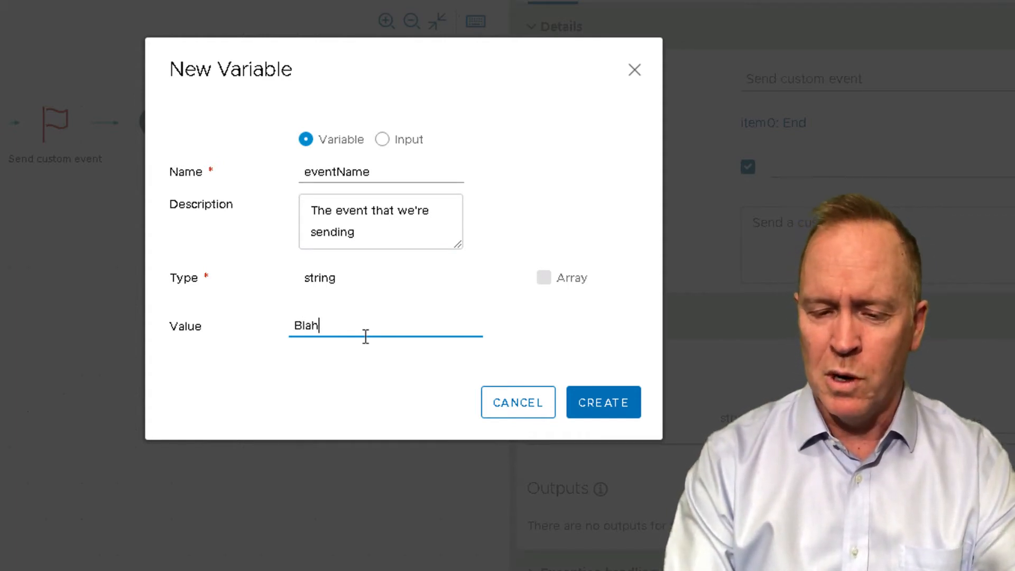
text(blha])
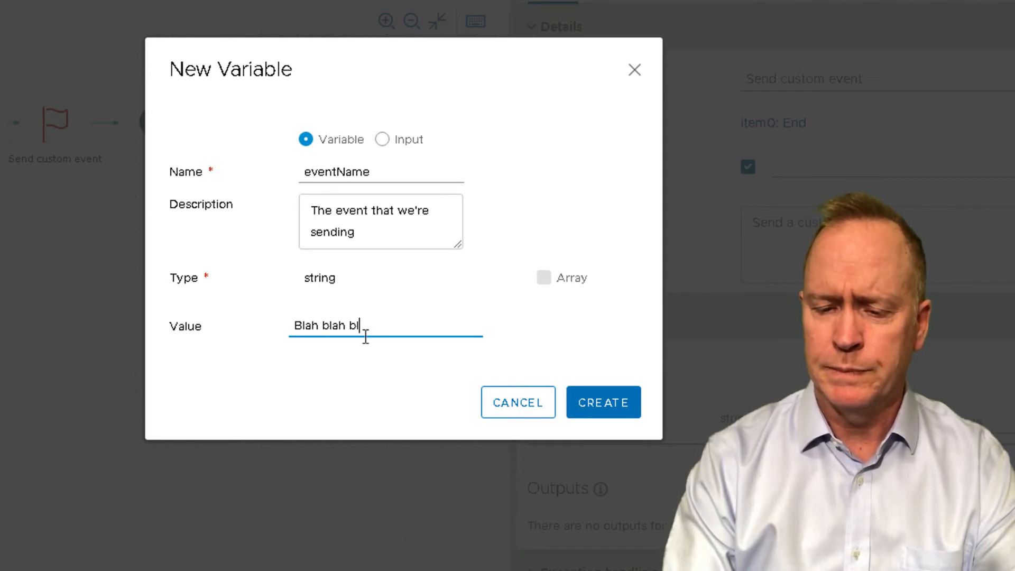
text(ah)
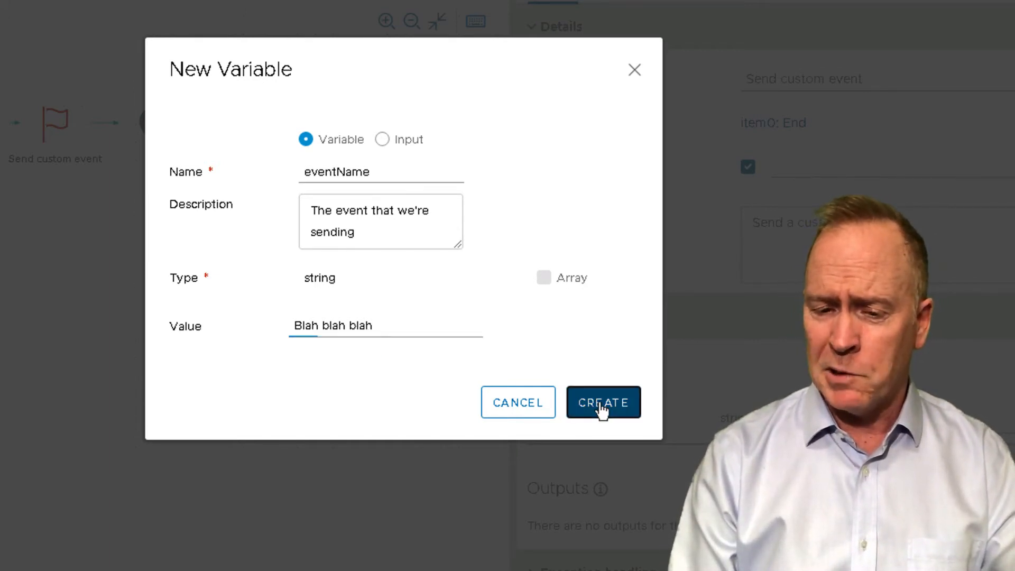
click(603, 402)
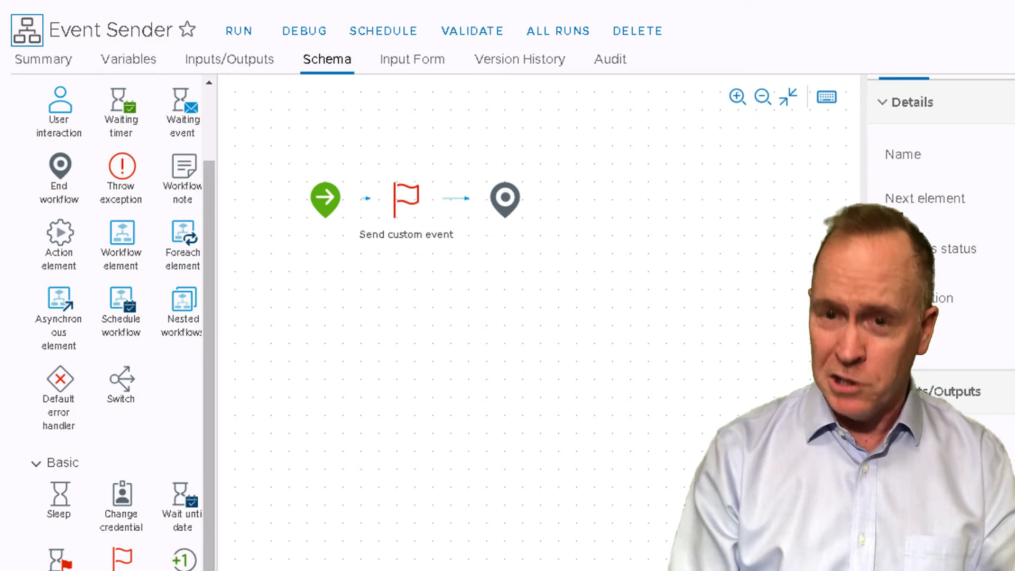
mouse_move(326, 565)
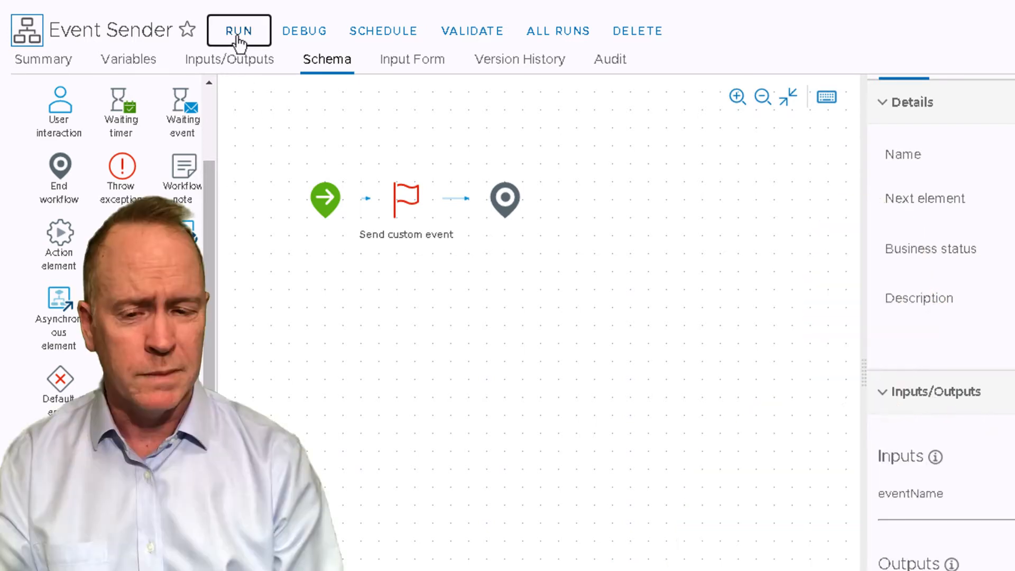
Save and run the Event Sender workflow
click(239, 31)
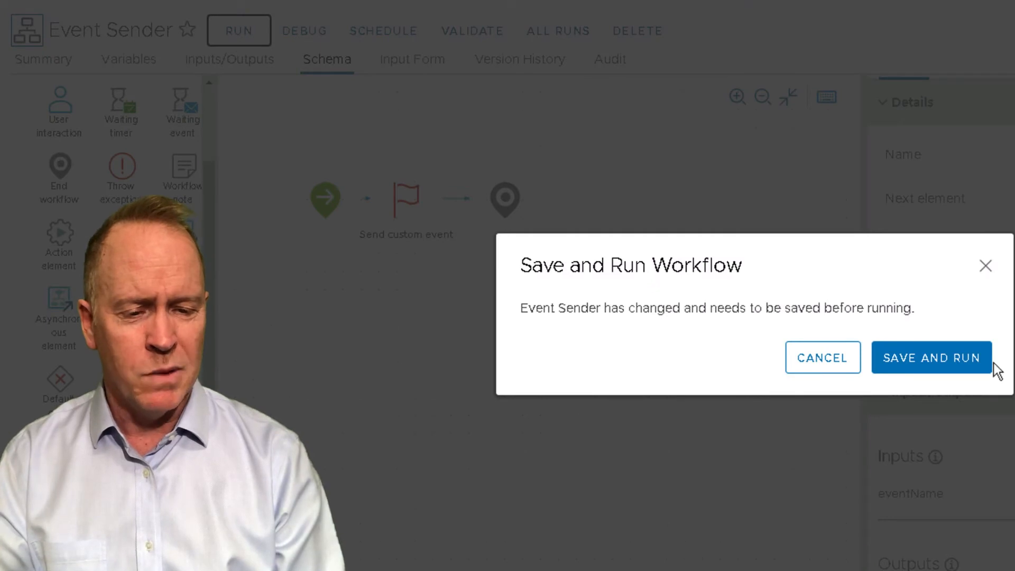
click(931, 358)
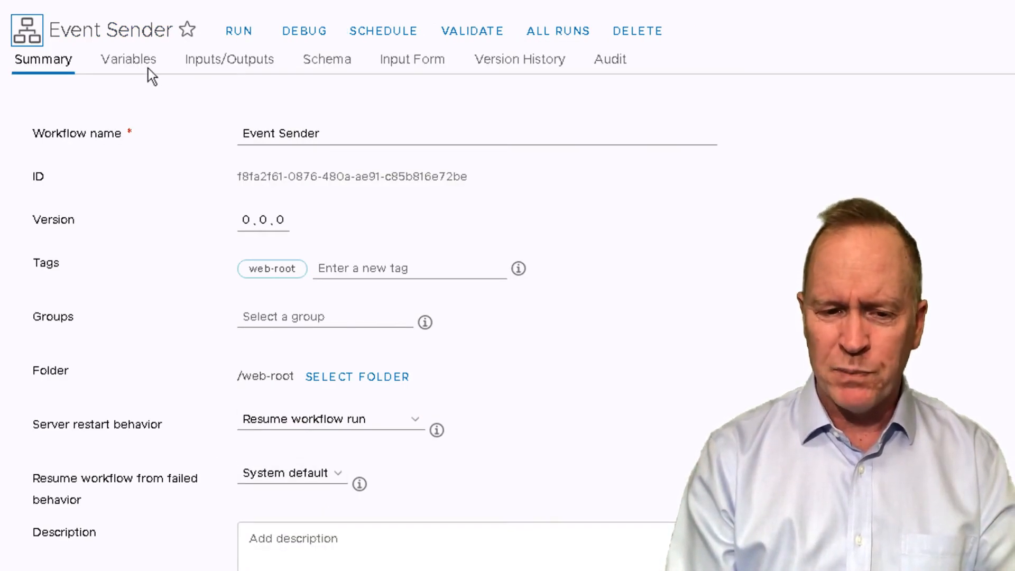
Change the eventName variable's value to vvork in the Variables tab and save it
click(127, 59)
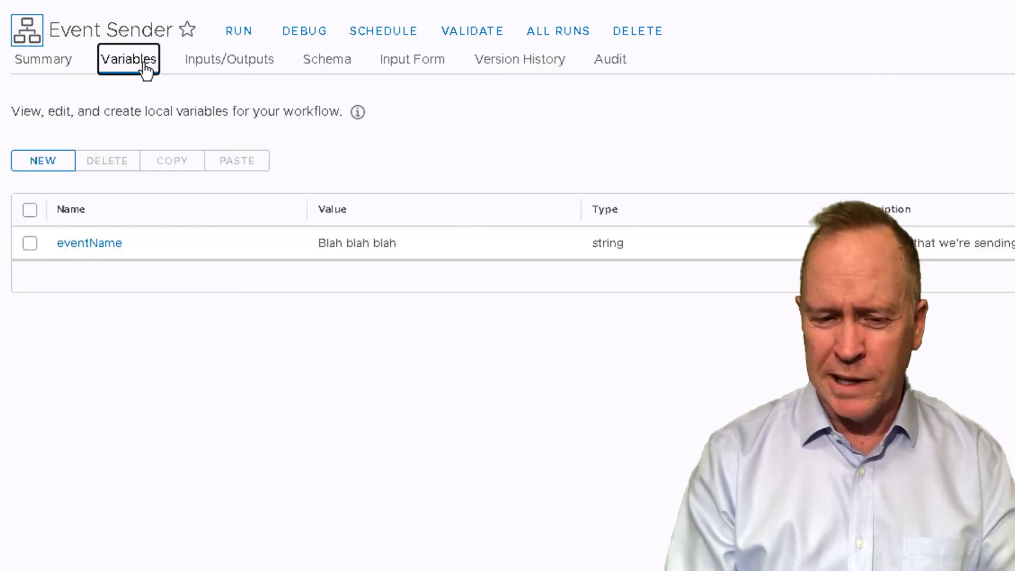
mouse_move(357, 278)
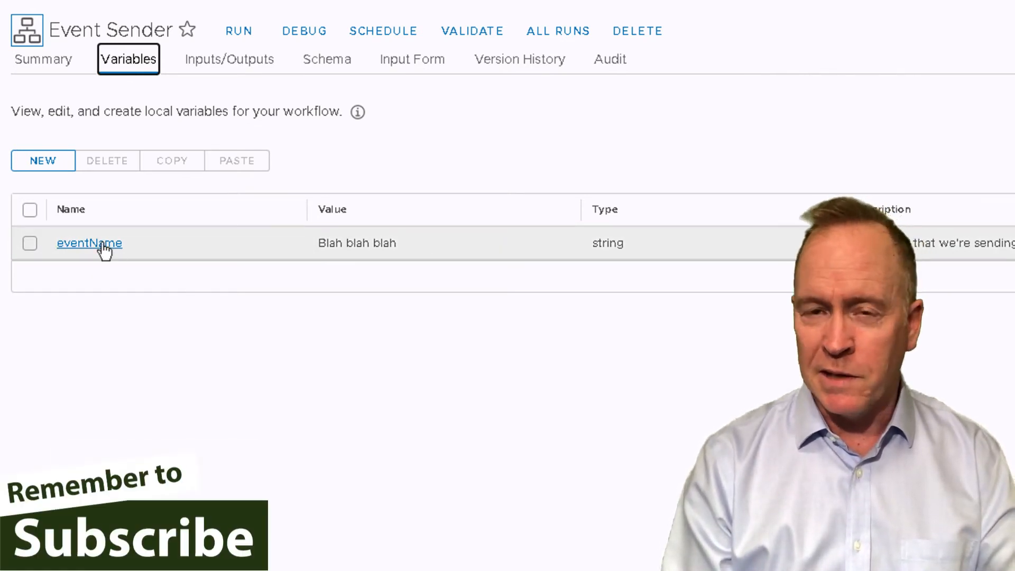
click(89, 242)
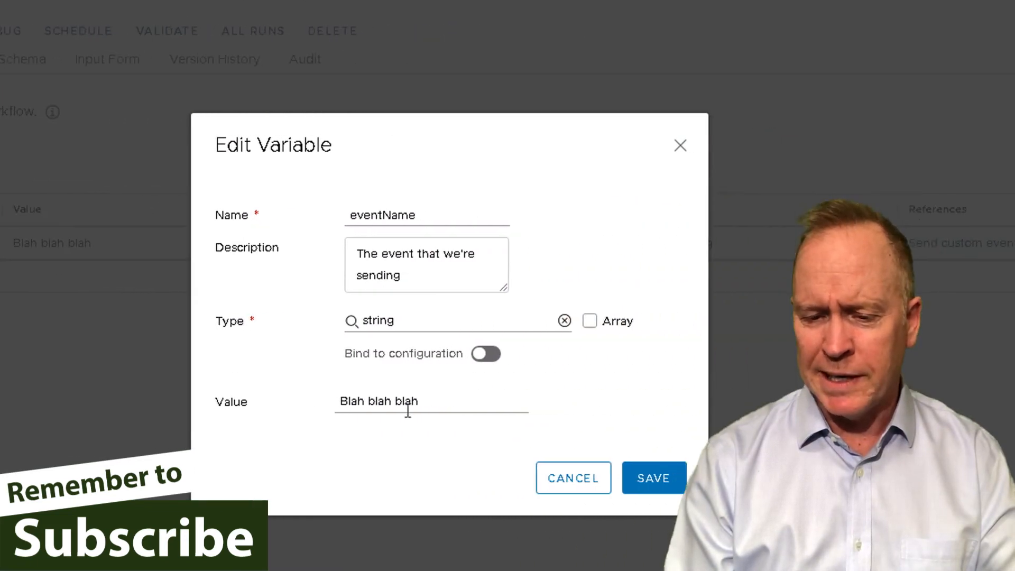
triple_click(379, 401)
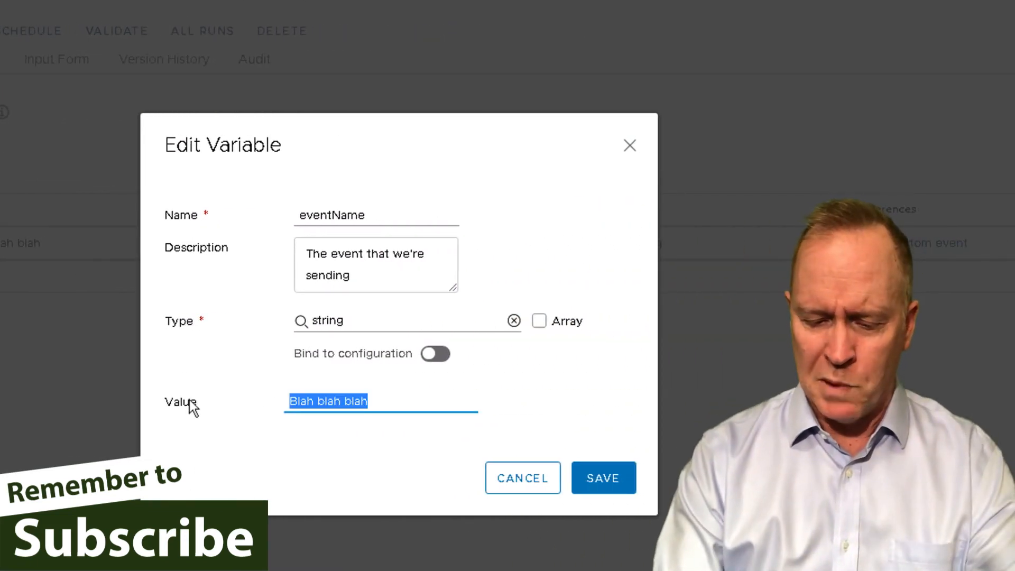
text(work)
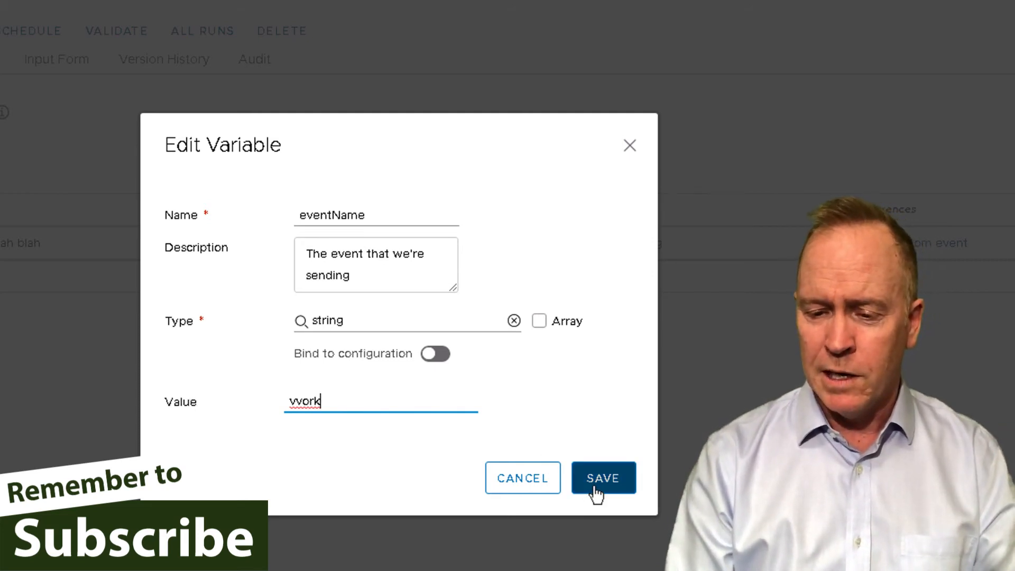
click(603, 477)
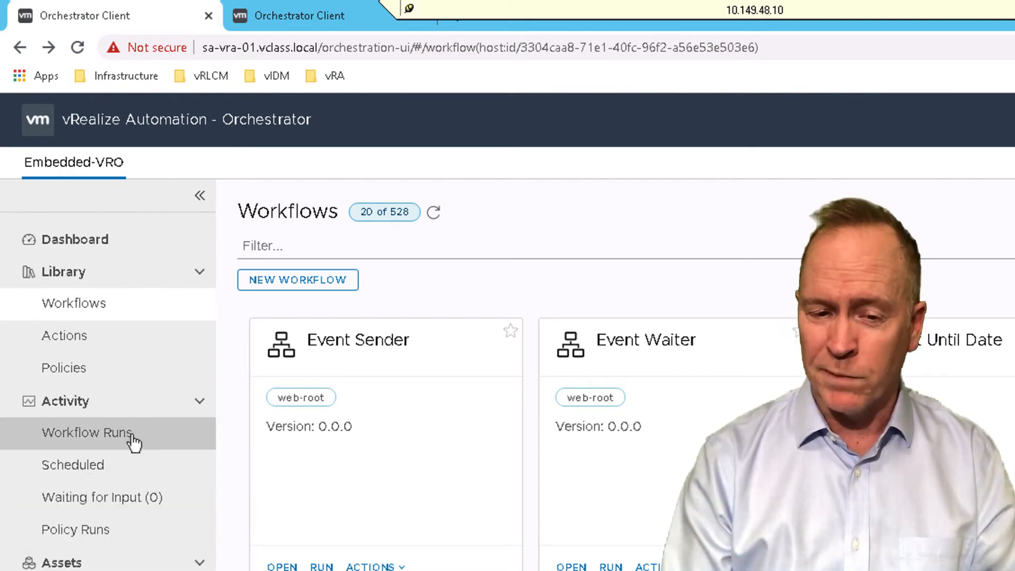
Bring up Activity > Workflow Runs, where Event Waiter still shows Running
click(87, 433)
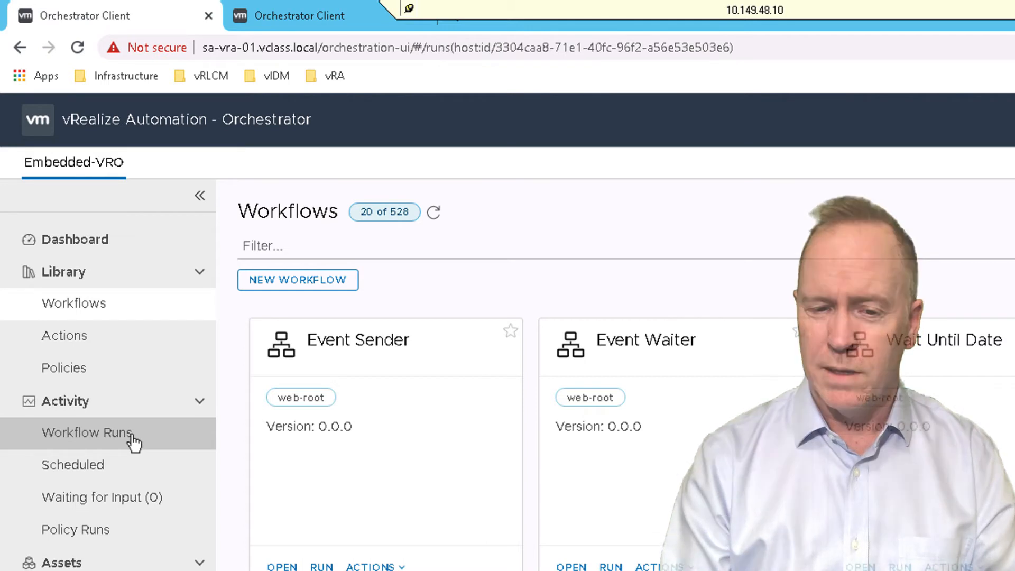
click(87, 433)
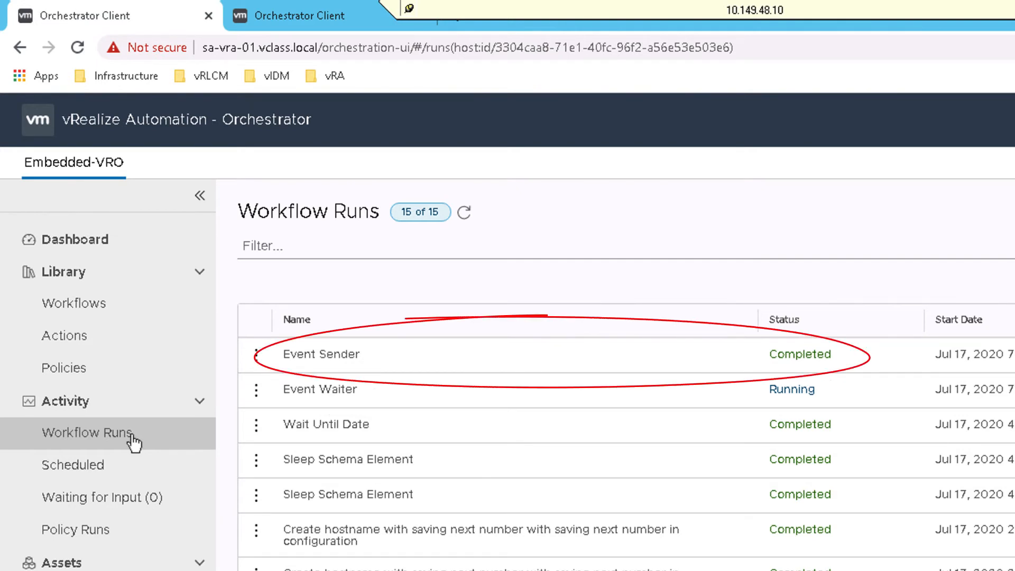
mouse_move(153, 467)
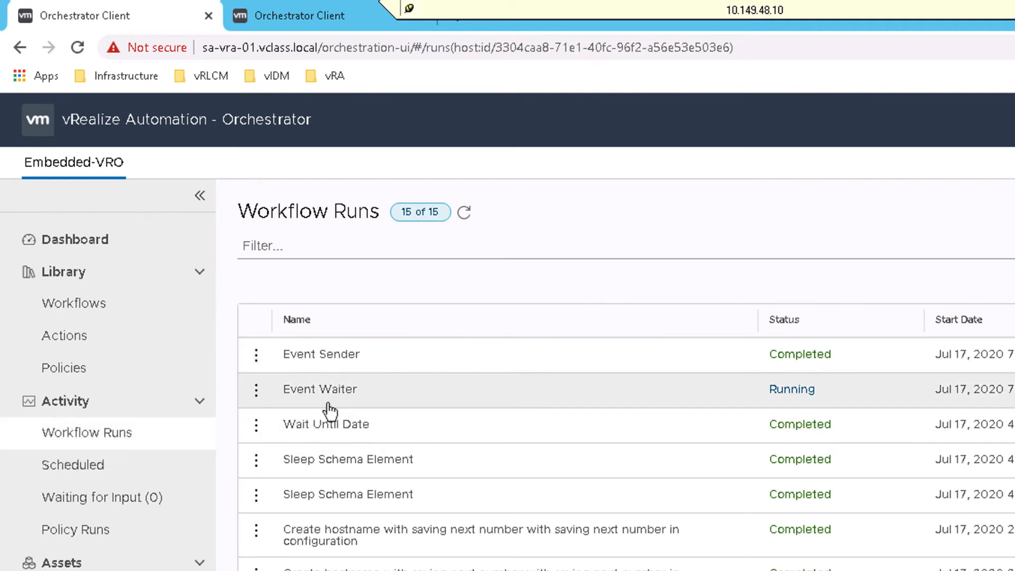
mouse_move(329, 395)
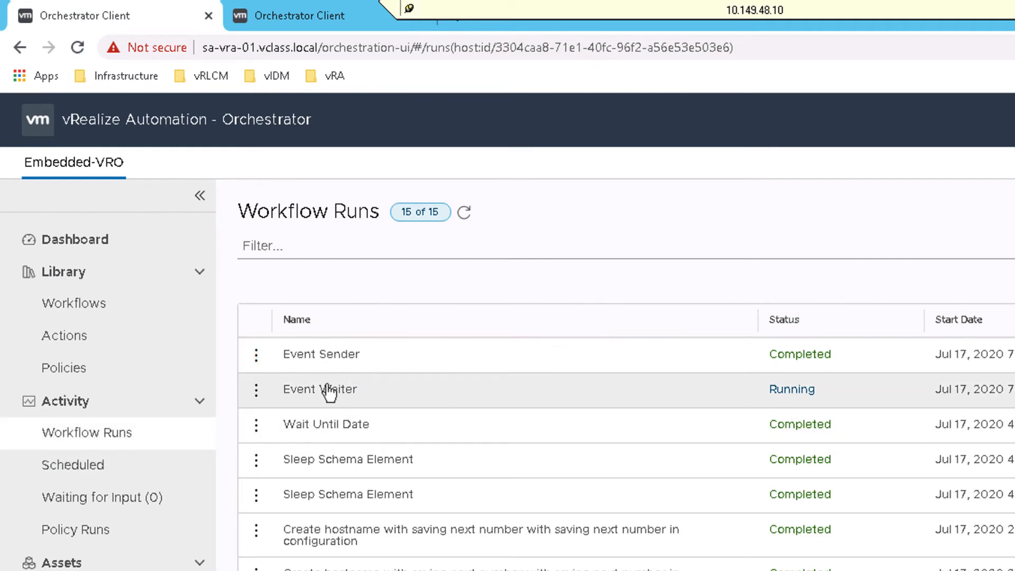
mouse_move(311, 15)
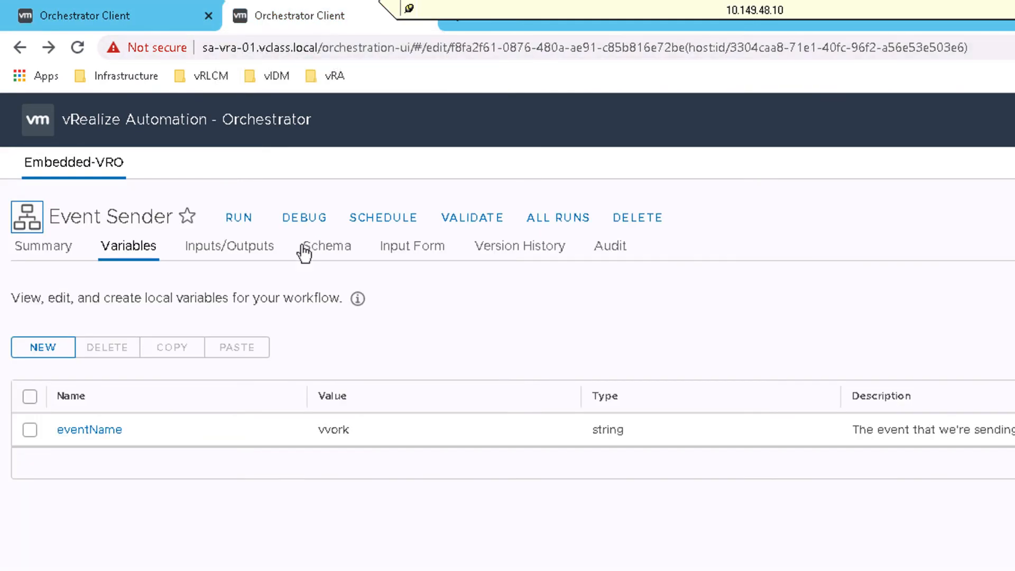
Save and run Event Sender again with the vvork event
click(239, 217)
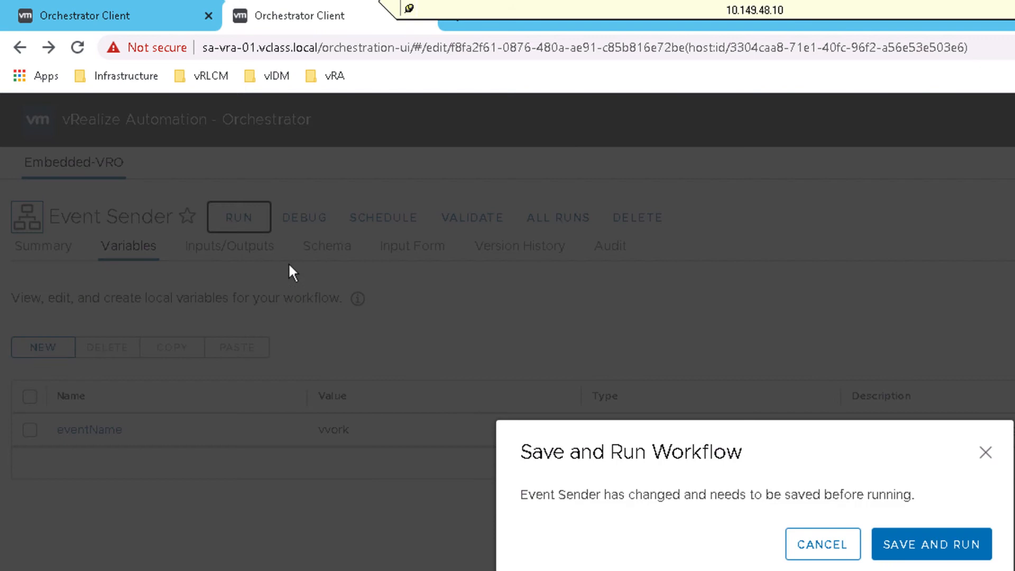
click(931, 544)
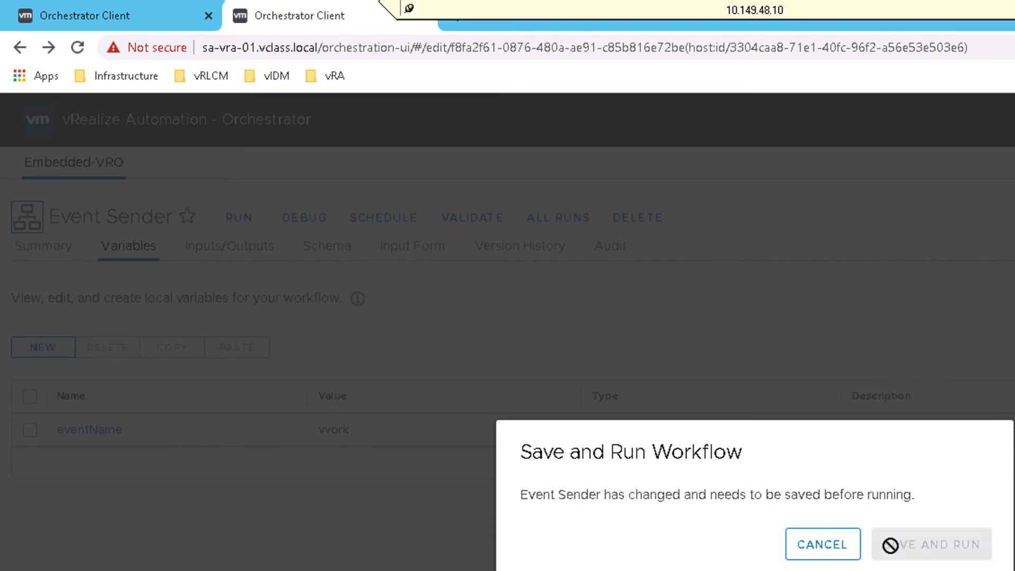
click(932, 544)
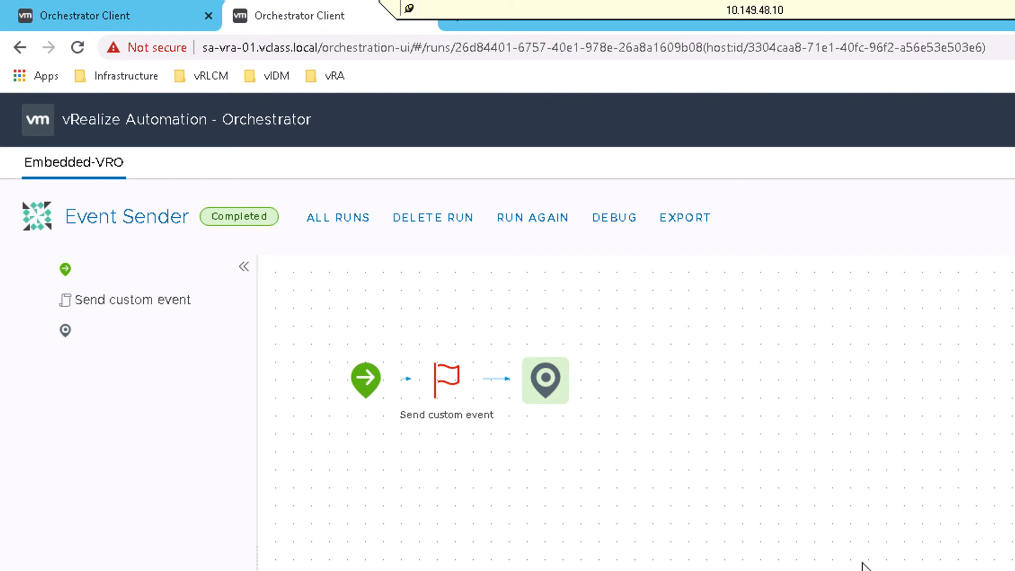
mouse_move(483, 435)
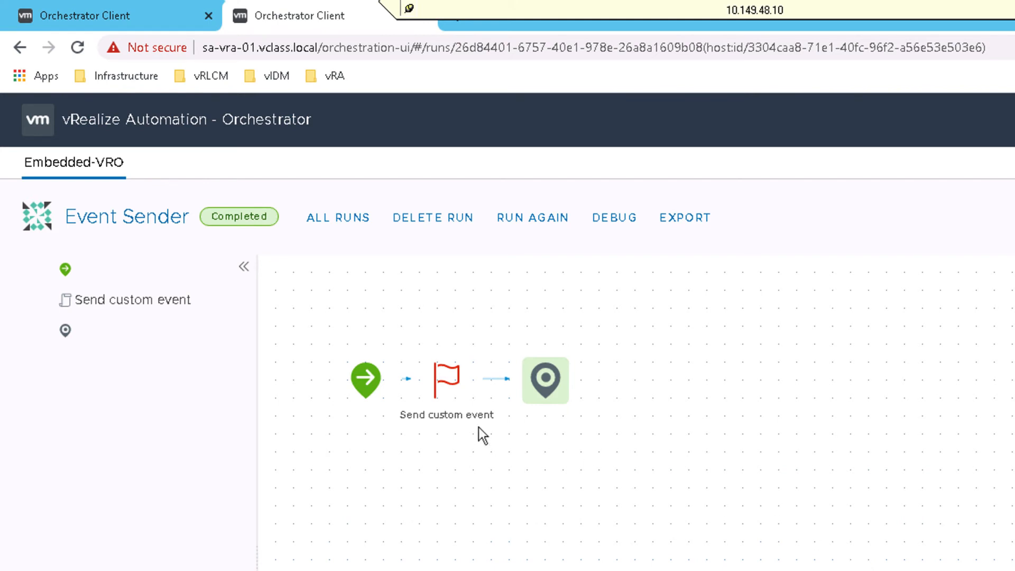
Refresh the workflow runs list so Event Waiter now shows Completed
click(338, 217)
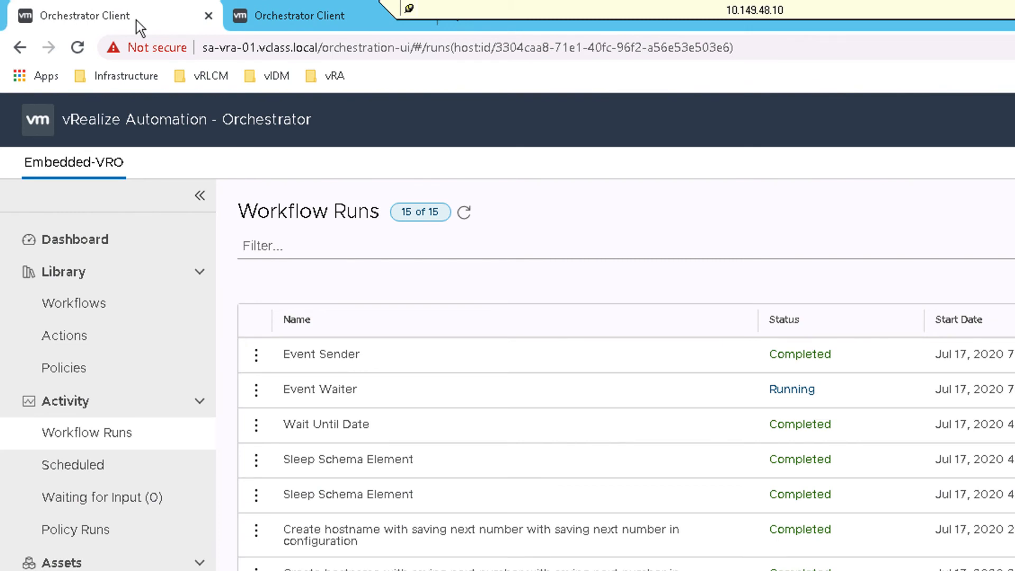
mouse_move(346, 401)
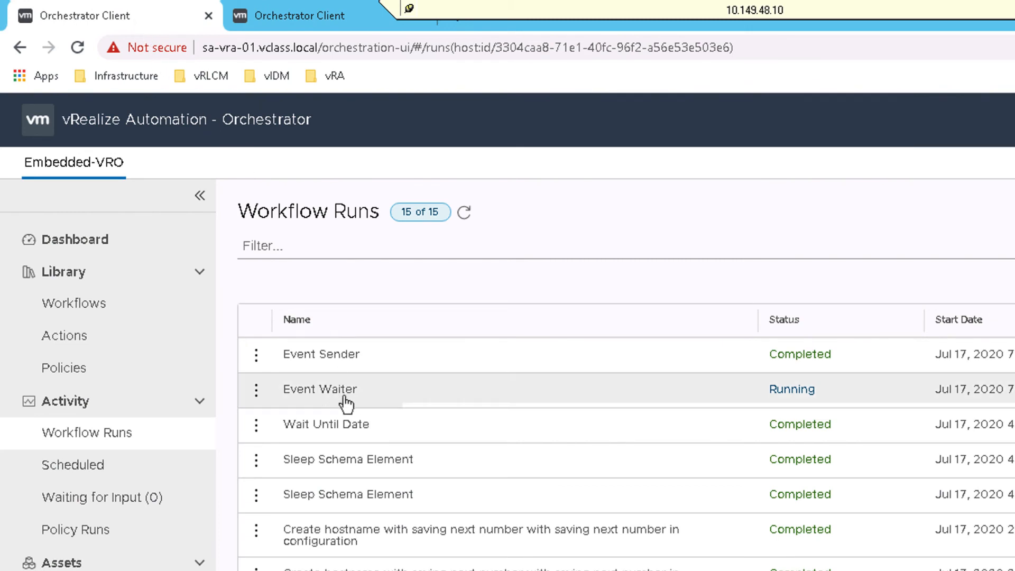
mouse_move(429, 411)
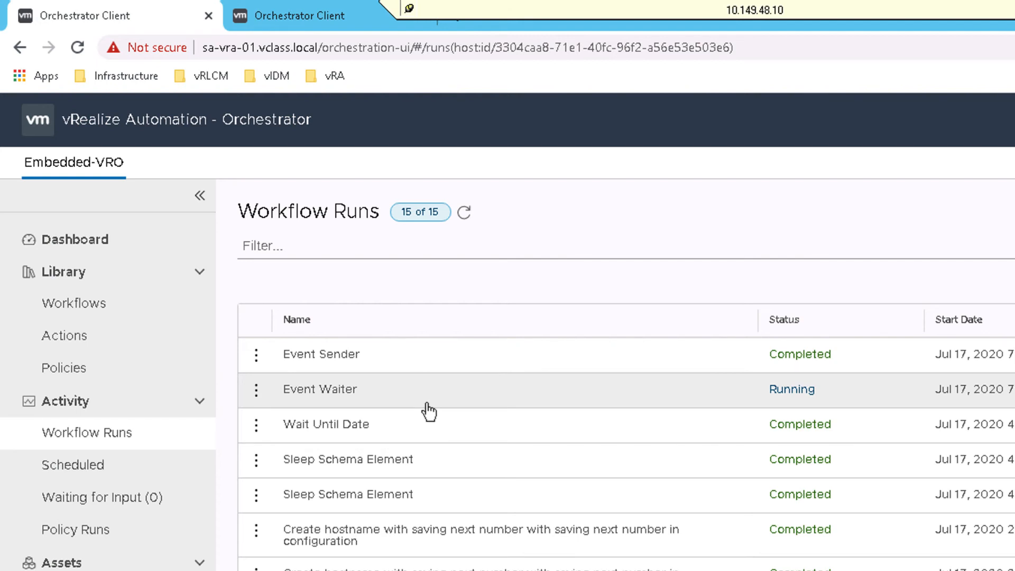
click(464, 211)
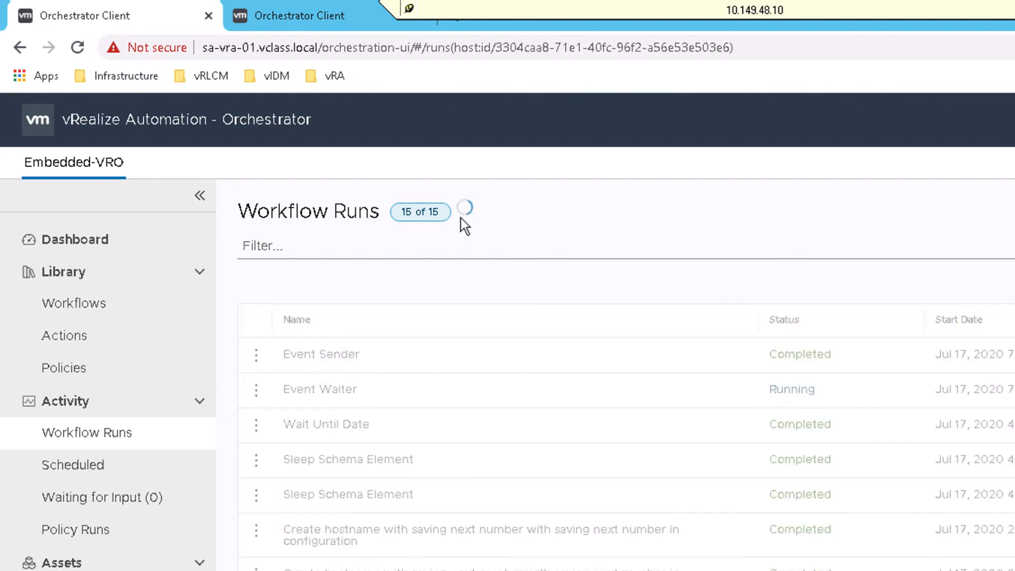
click(464, 211)
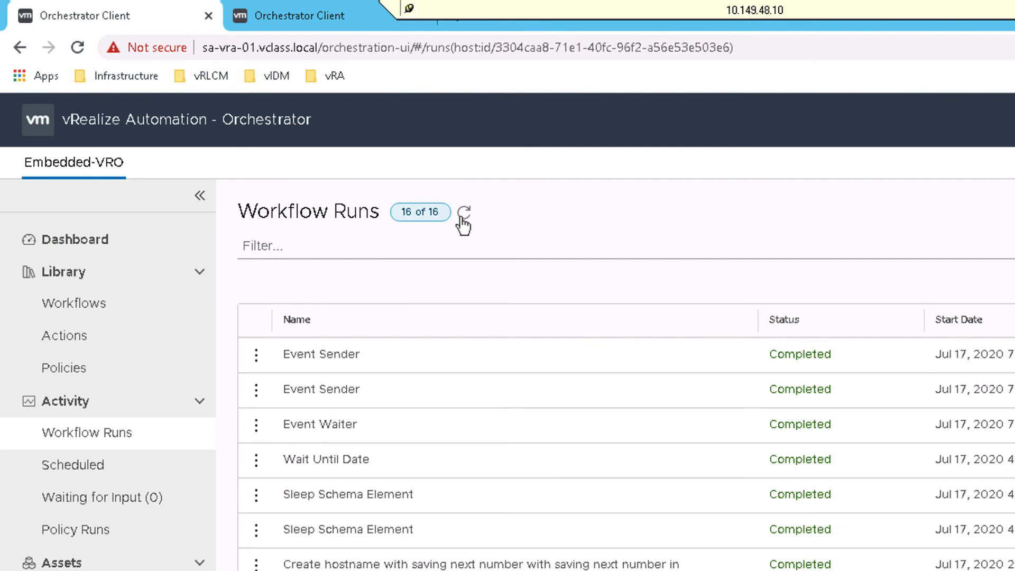